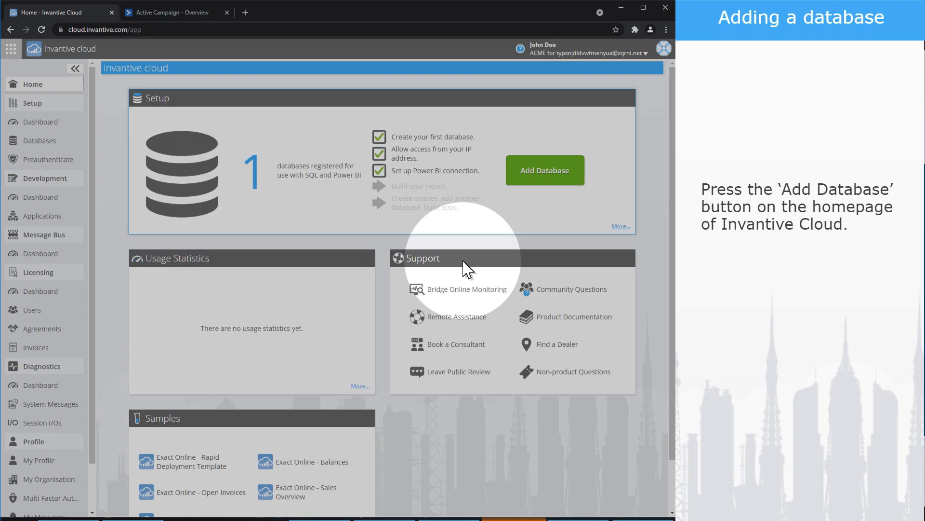
Start a new ActiveCampaign database with account name 'invantive'
{"action": "left_click", "coordinate": [544, 170]}
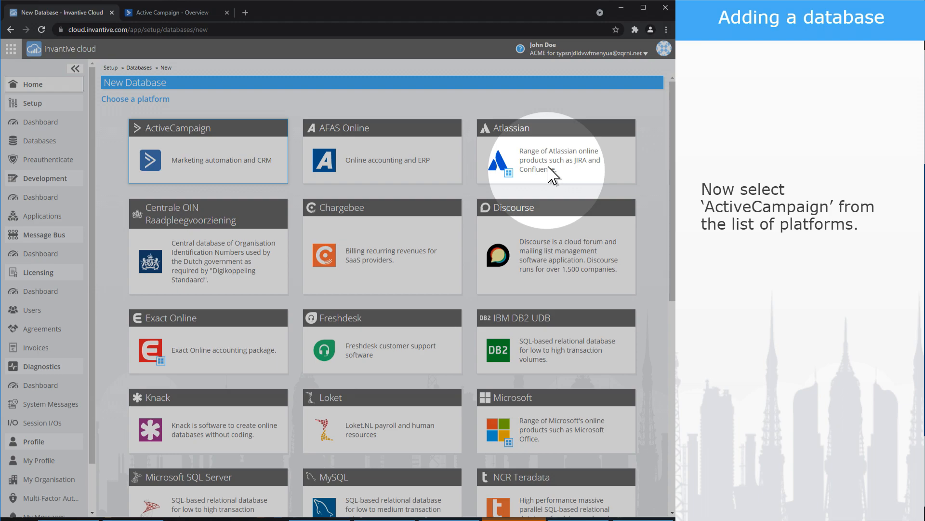
{"action": "left_click", "coordinate": [211, 159]}
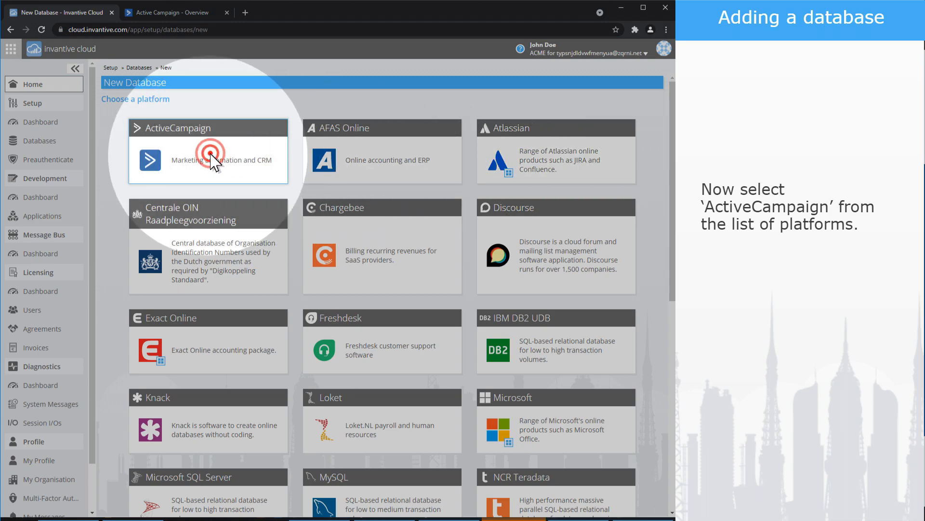
{"action": "left_click", "coordinate": [207, 152]}
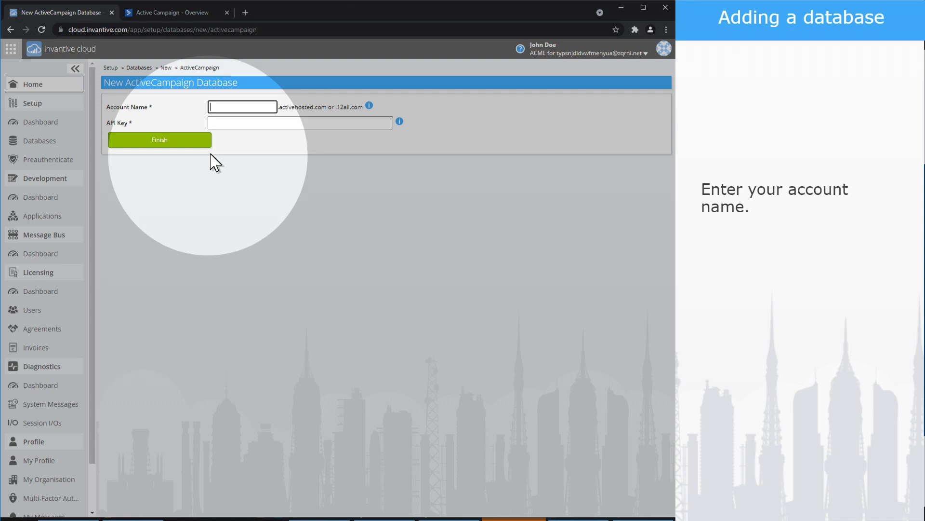
{"action": "type", "text": "invantive"}
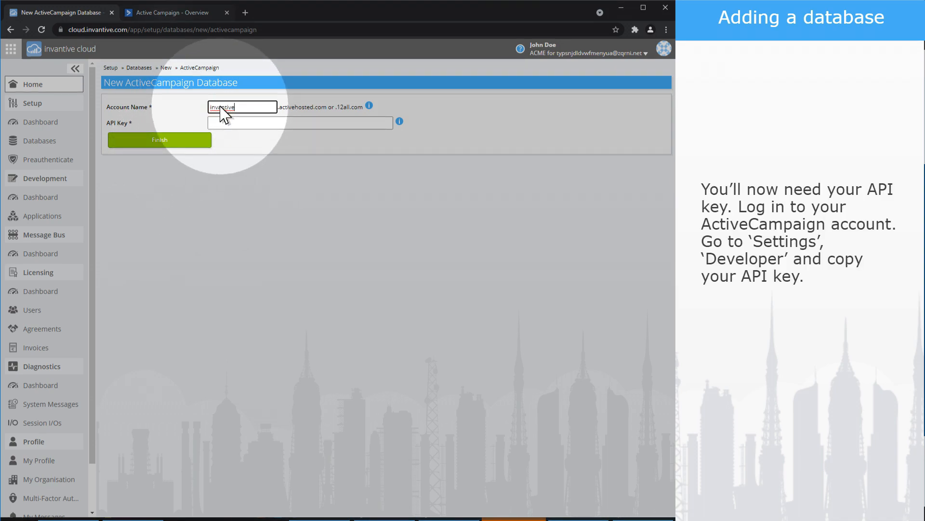
{"action": "left_click", "coordinate": [171, 12]}
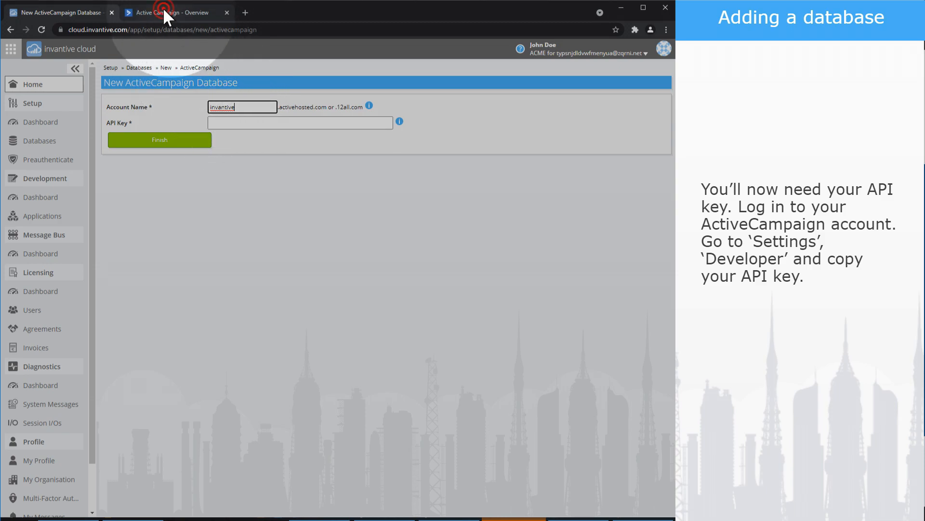
Go to ActiveCampaign's Settings, Developer section to get the API key
{"action": "left_click", "coordinate": [171, 12]}
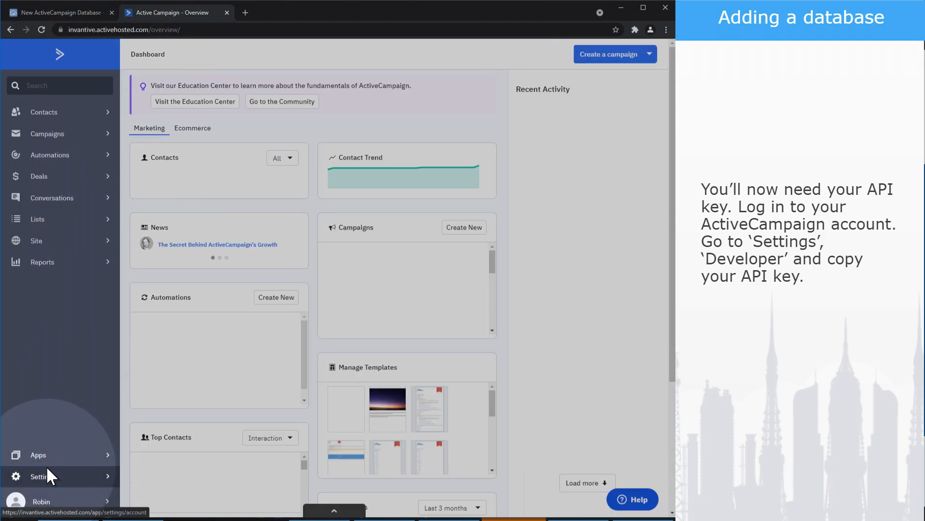
{"action": "left_click", "coordinate": [38, 476]}
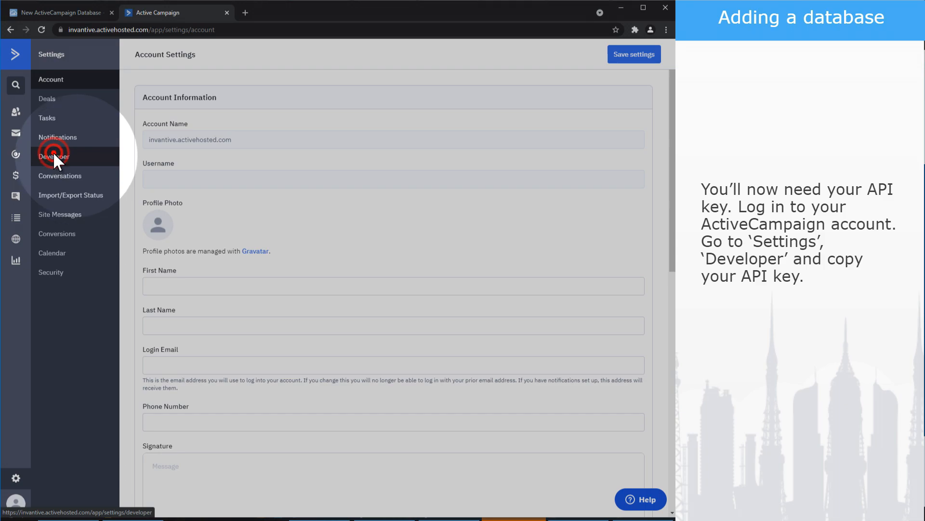
{"action": "left_click", "coordinate": [55, 156]}
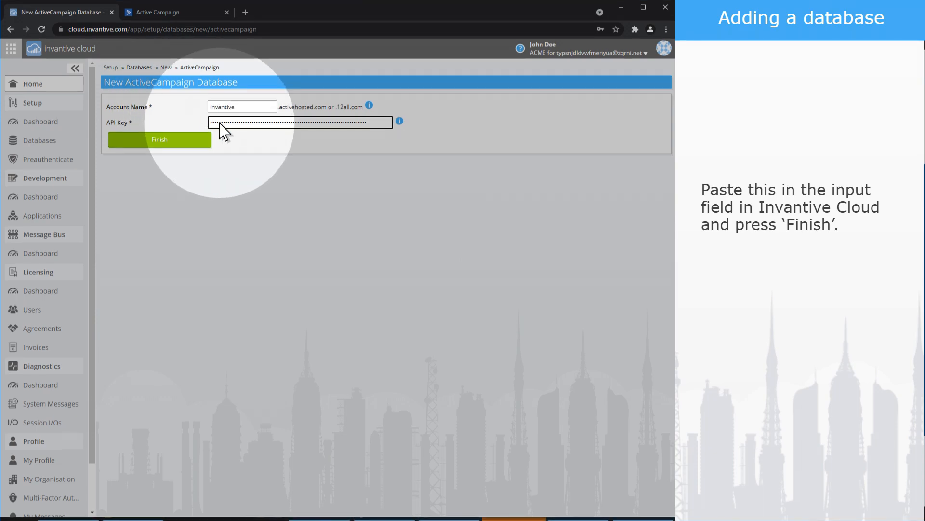
Create the database with the API key and allow the current IP address
{"action": "left_click", "coordinate": [159, 139]}
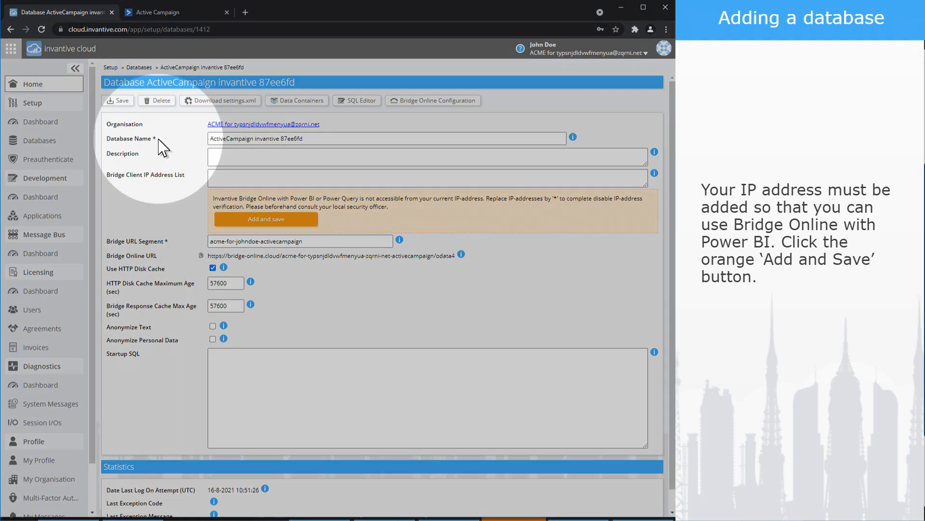
{"action": "left_click", "coordinate": [266, 219]}
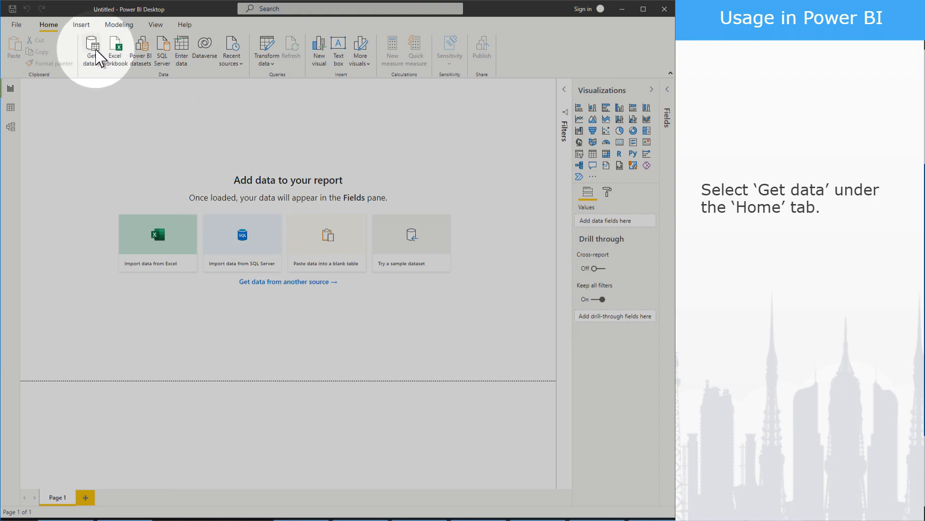
Find the OData feed connector by searching Get data for 'odata'
{"action": "left_click", "coordinate": [91, 50]}
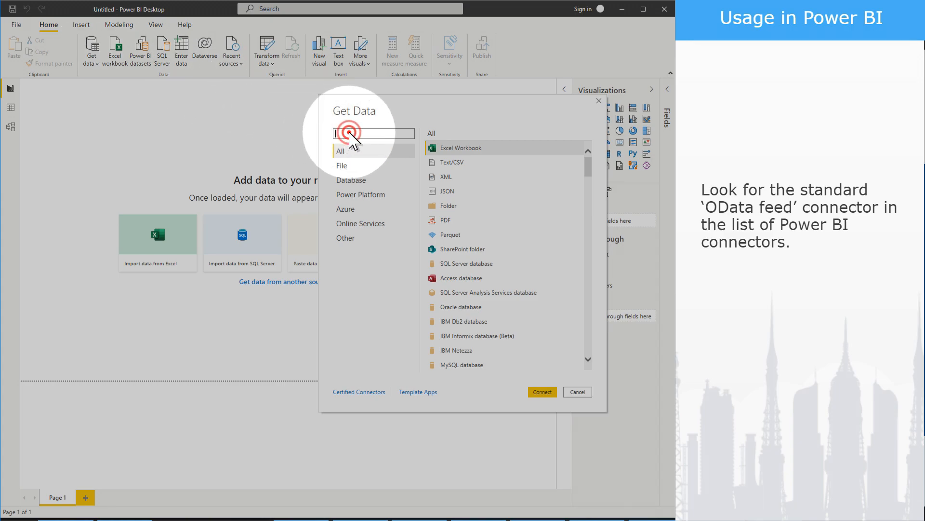
{"action": "type", "text": "odata"}
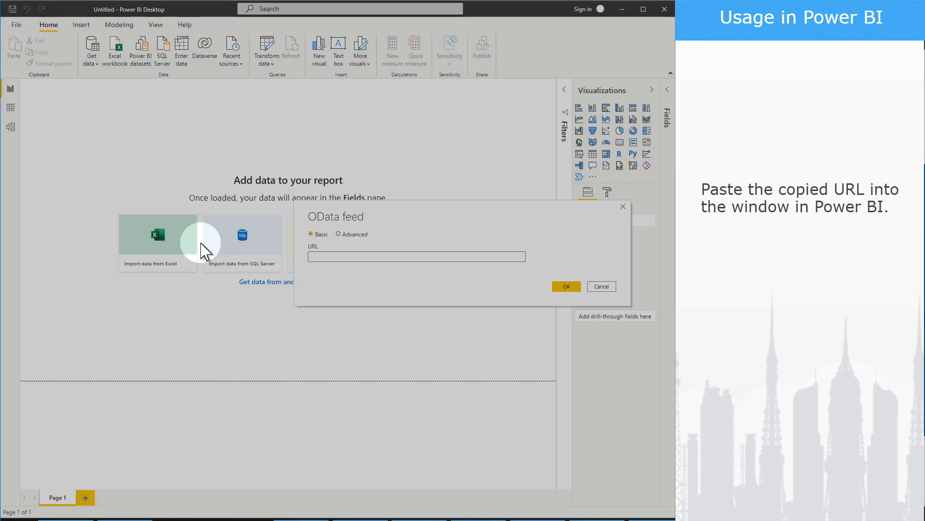
Connect to the Bridge Online ActiveCampaign odata4 feed with Basic user name and password
{"action": "type", "text": "https://bridge-online.cloud/acme-for-johndoe-activecampaign/odata4"}
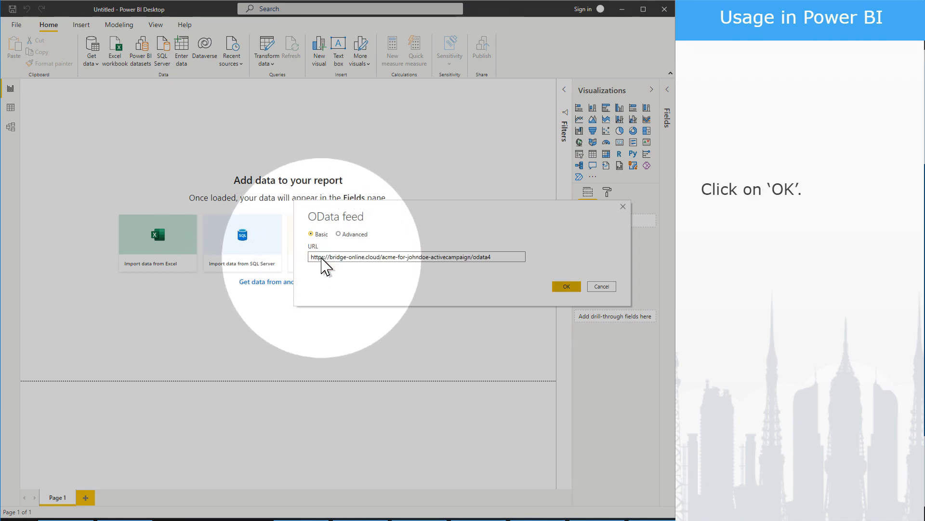
{"action": "left_click", "coordinate": [565, 286]}
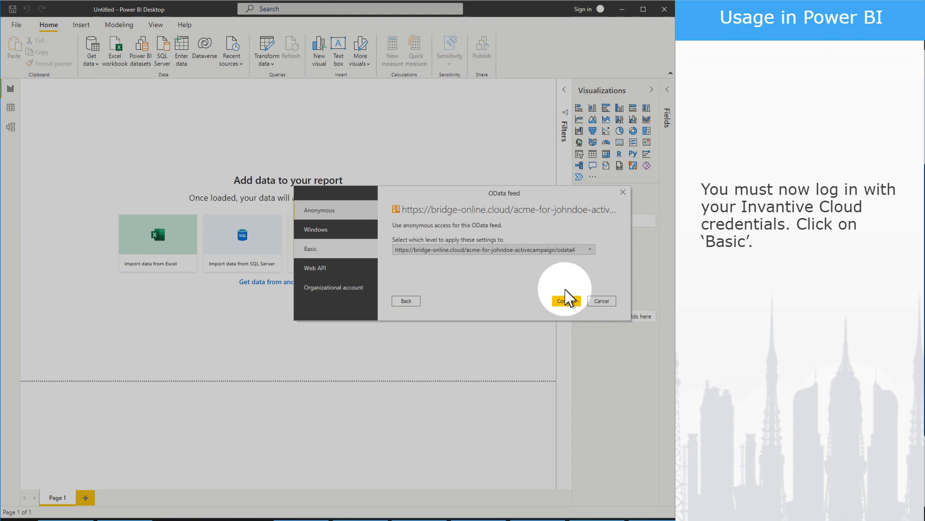
{"action": "left_click", "coordinate": [311, 247]}
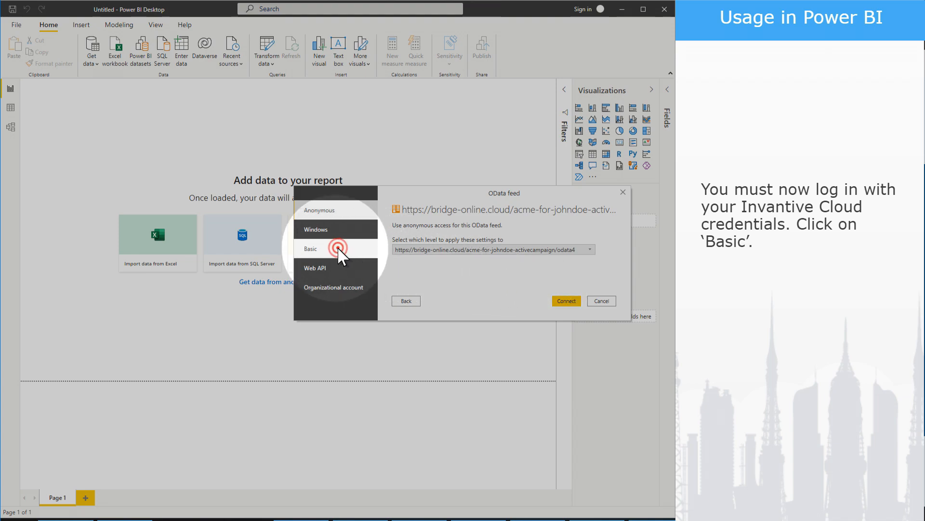
{"action": "left_click", "coordinate": [311, 248]}
{"action": "type", "text": "Invantive Cloud email address"}
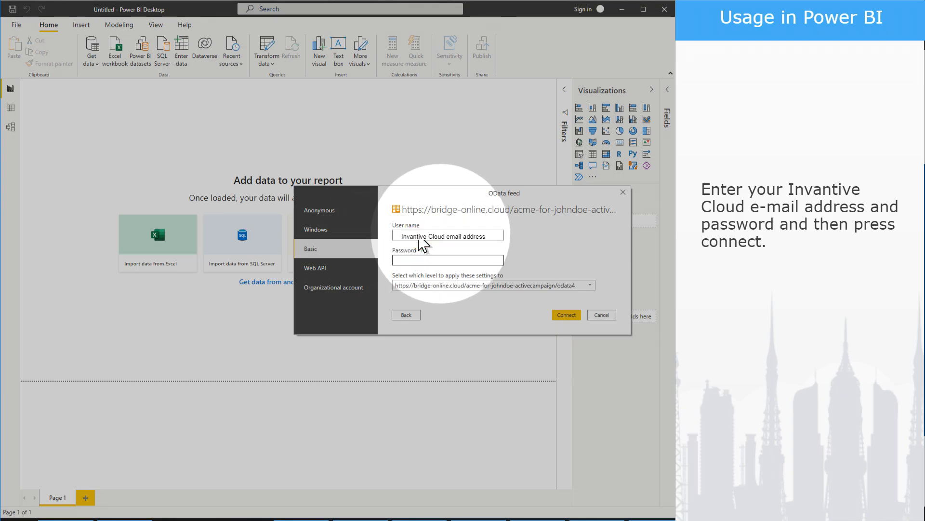
{"action": "type", "text": "••••••••••••"}
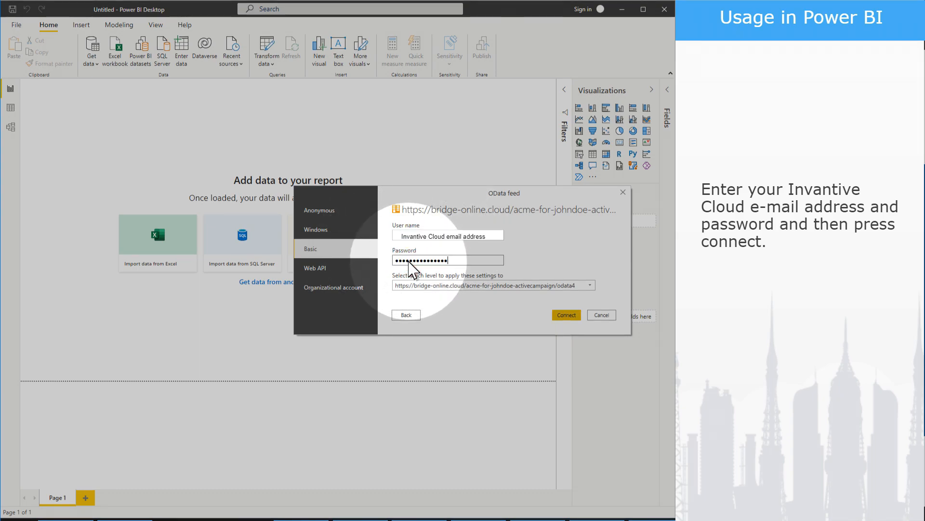
{"action": "left_click", "coordinate": [565, 314]}
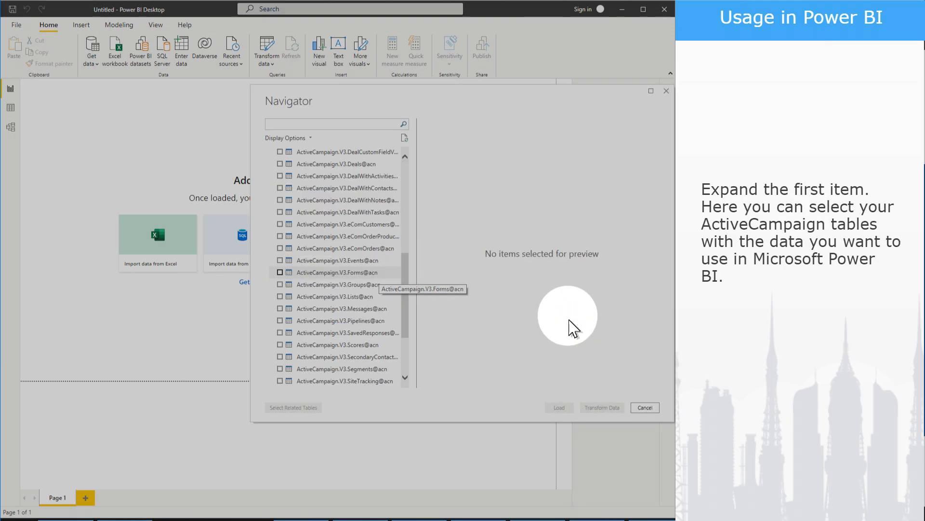
Preview, select and load the ActiveCampaign.V3.Tags@acn table from Navigator
{"action": "left_click", "coordinate": [334, 321]}
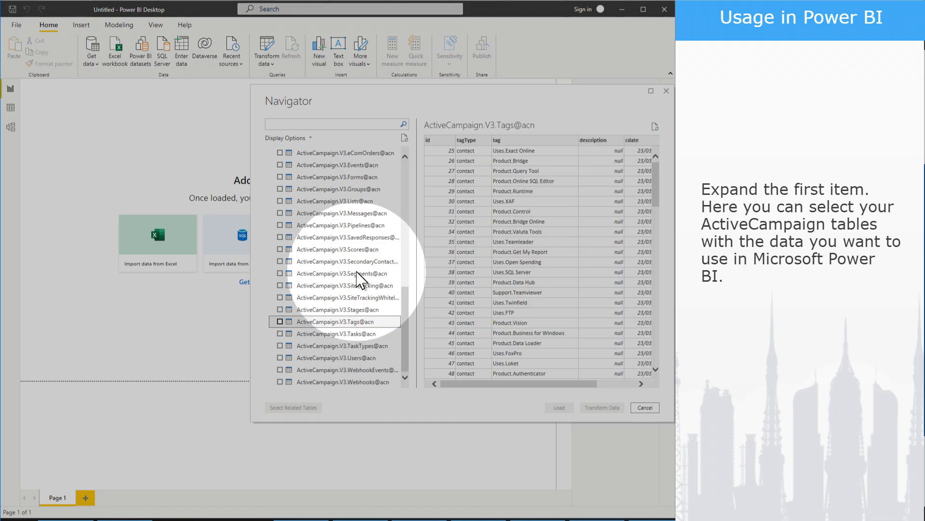
{"action": "left_click", "coordinate": [280, 321]}
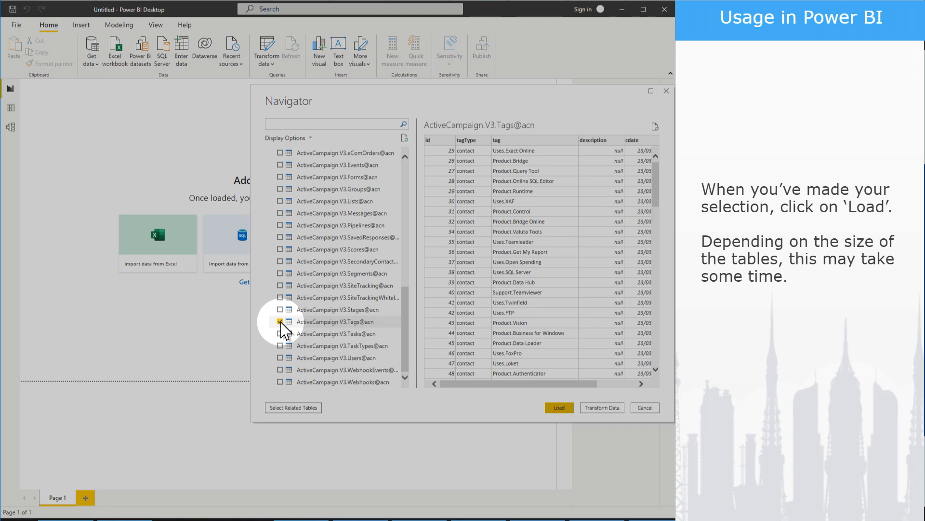
{"action": "left_click", "coordinate": [557, 407]}
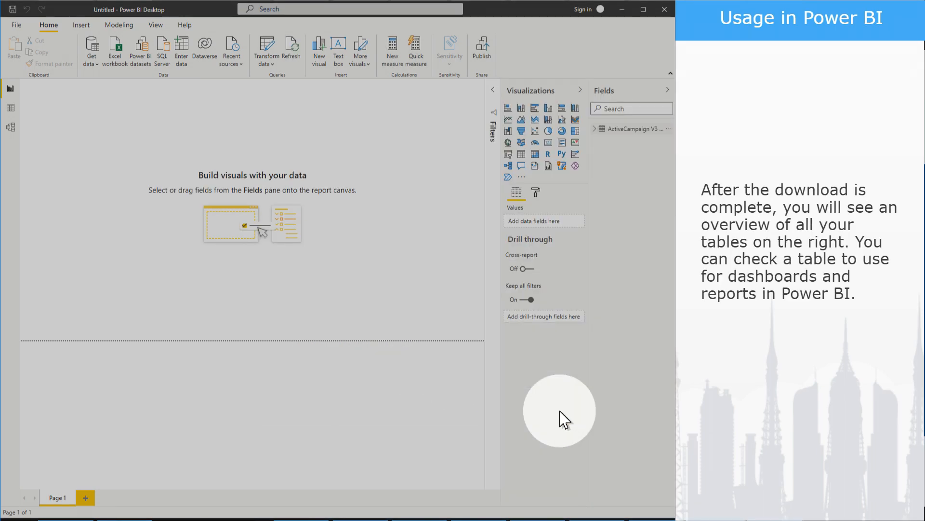
Expand Tags and add cdate, description, id, tag and tagType to a table visual
{"action": "left_click", "coordinate": [599, 129]}
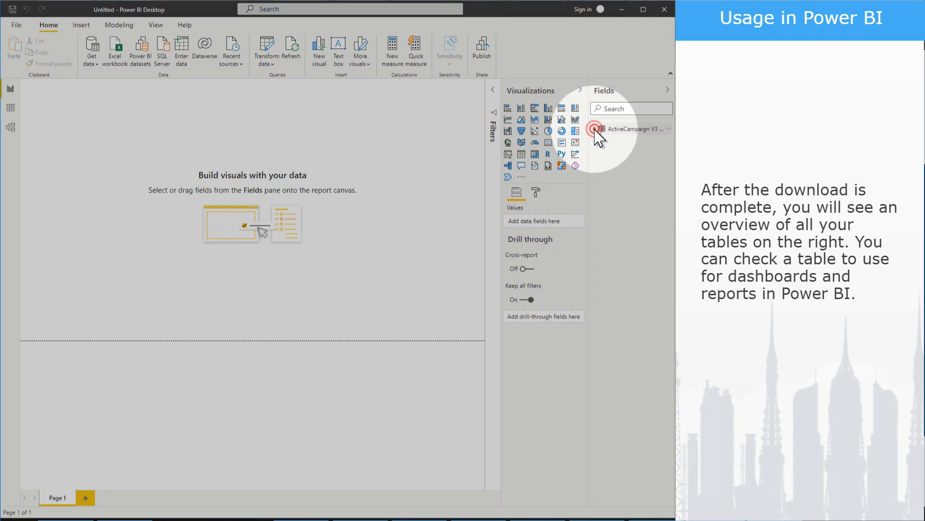
{"action": "left_click", "coordinate": [601, 129]}
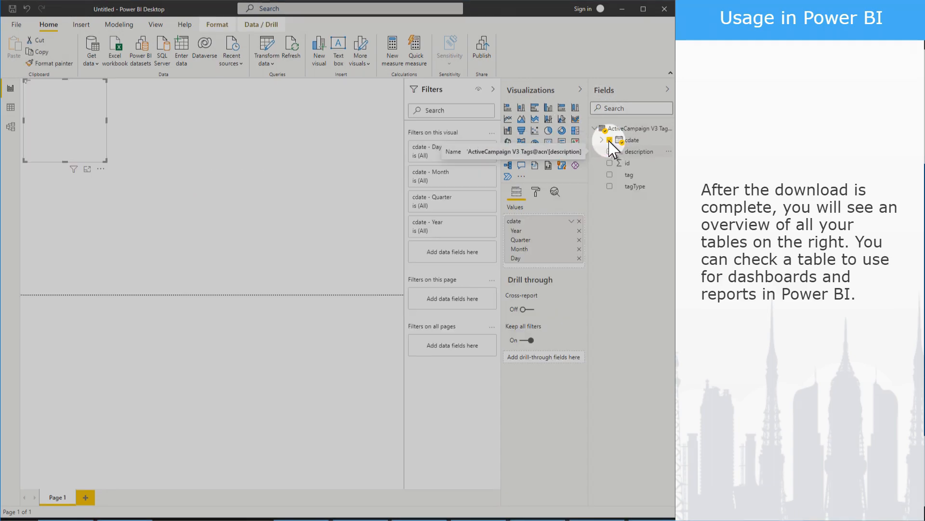
{"action": "left_click", "coordinate": [610, 150]}
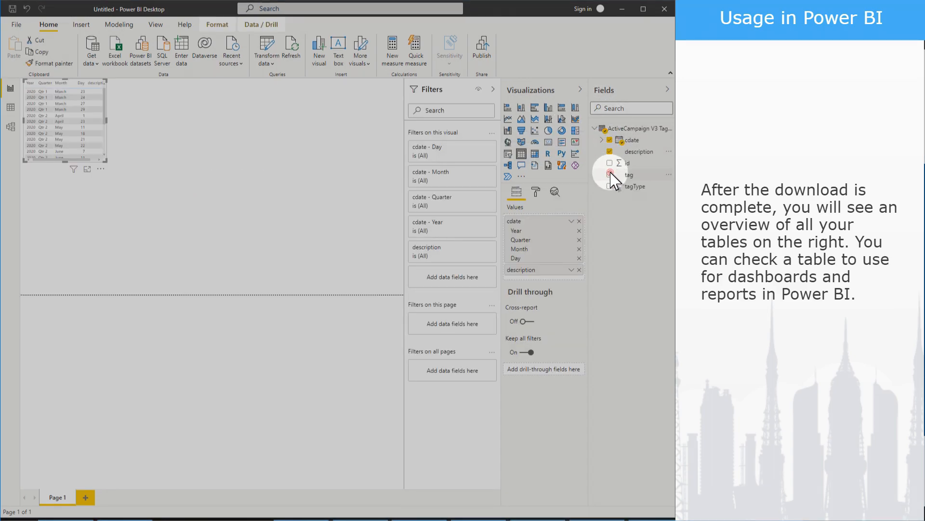
{"action": "left_click", "coordinate": [610, 163]}
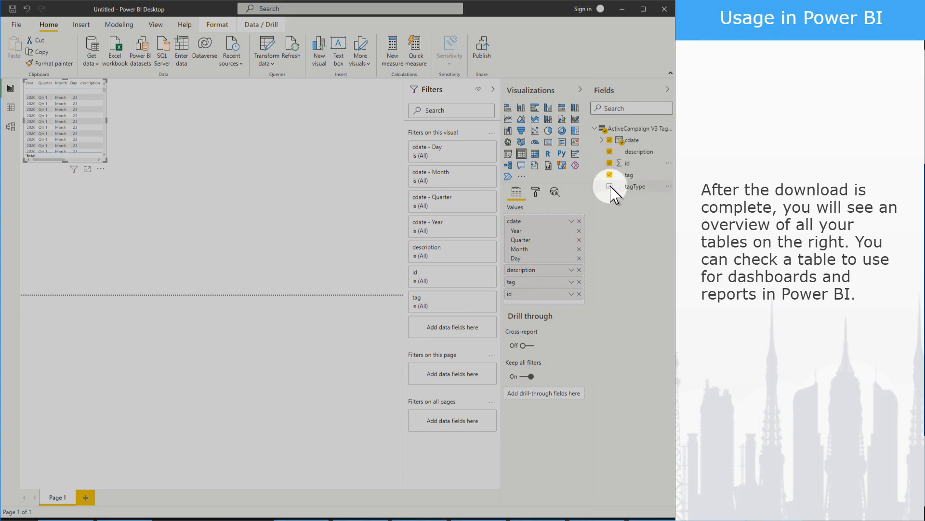
{"action": "left_click", "coordinate": [611, 186]}
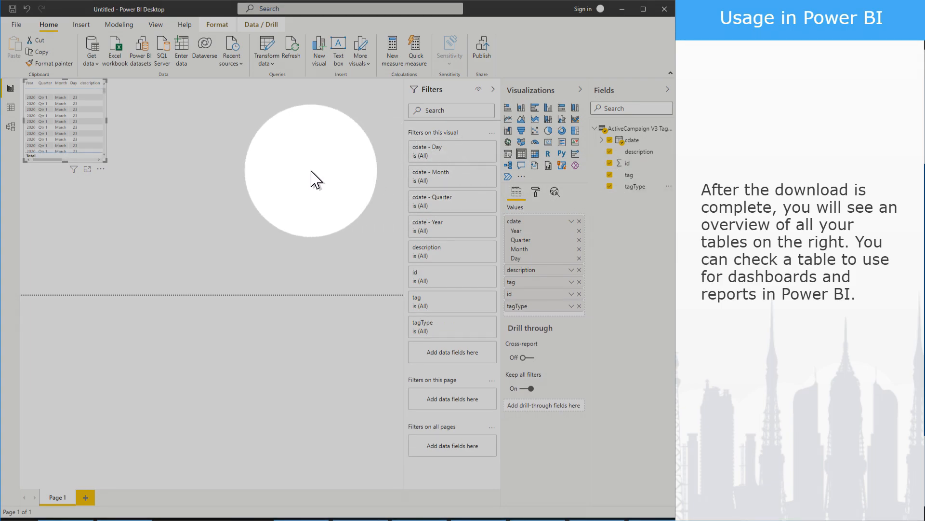